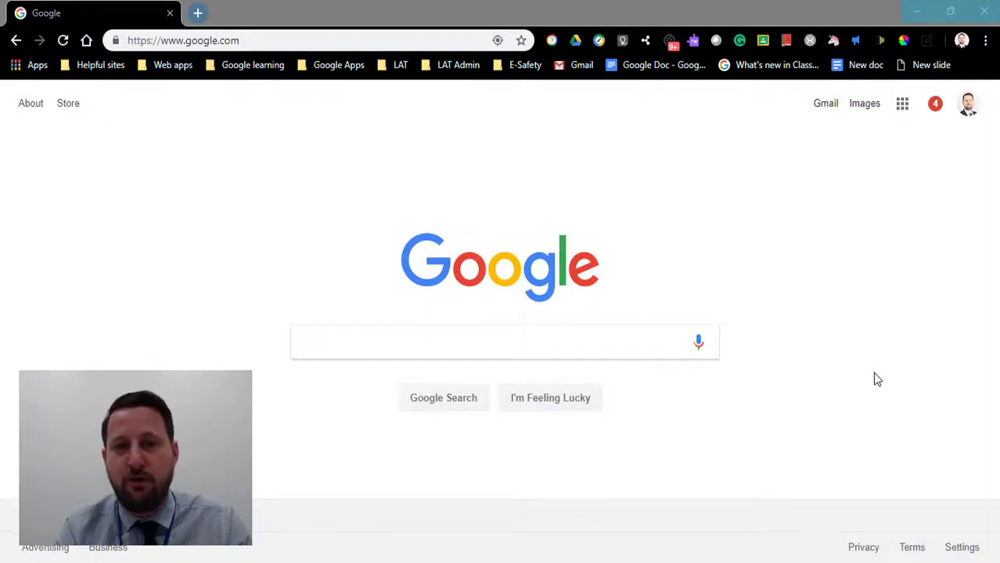
{"action": "mouse_move", "coordinate": [985, 279]}
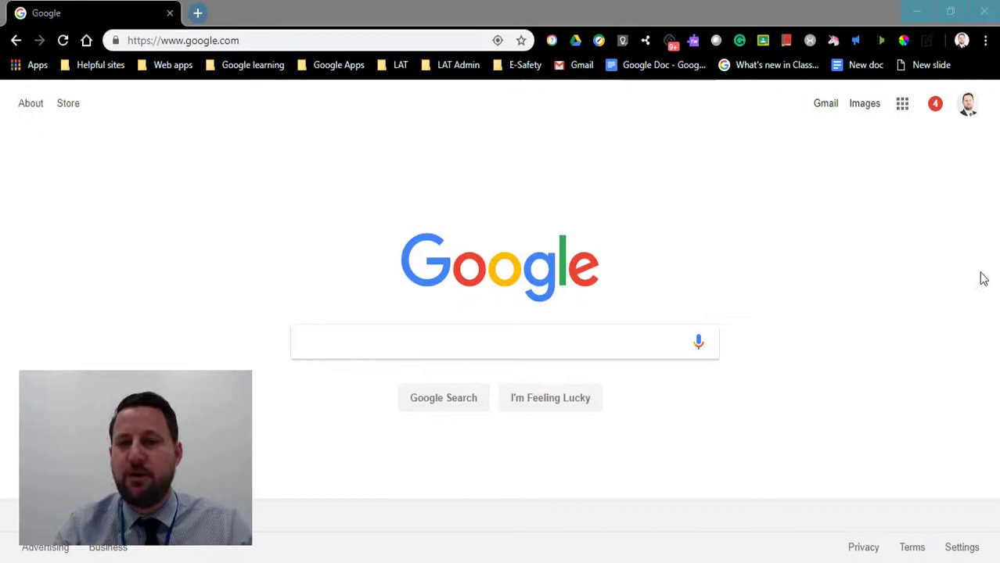
{"action": "mouse_move", "coordinate": [920, 235]}
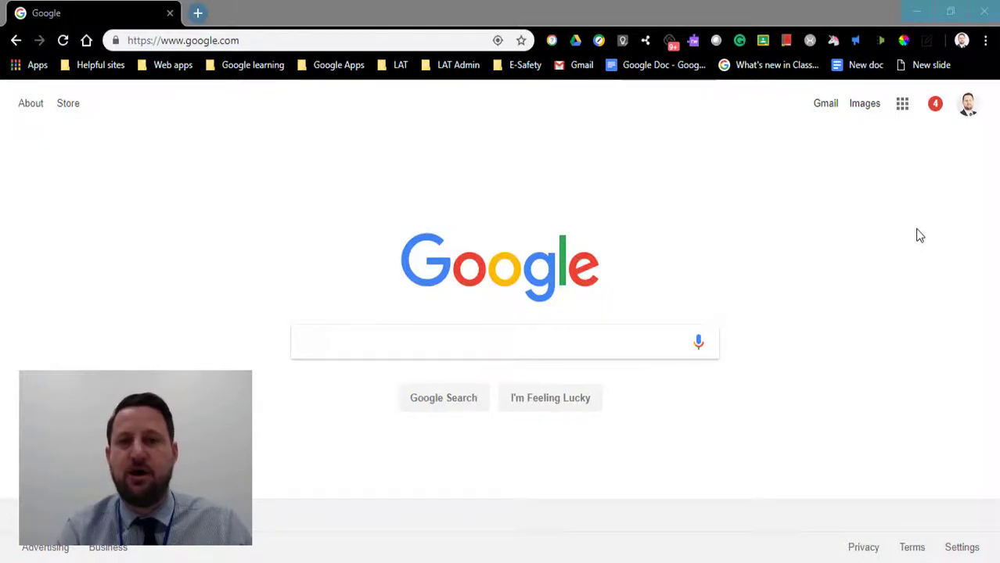
{"action": "mouse_move", "coordinate": [963, 40]}
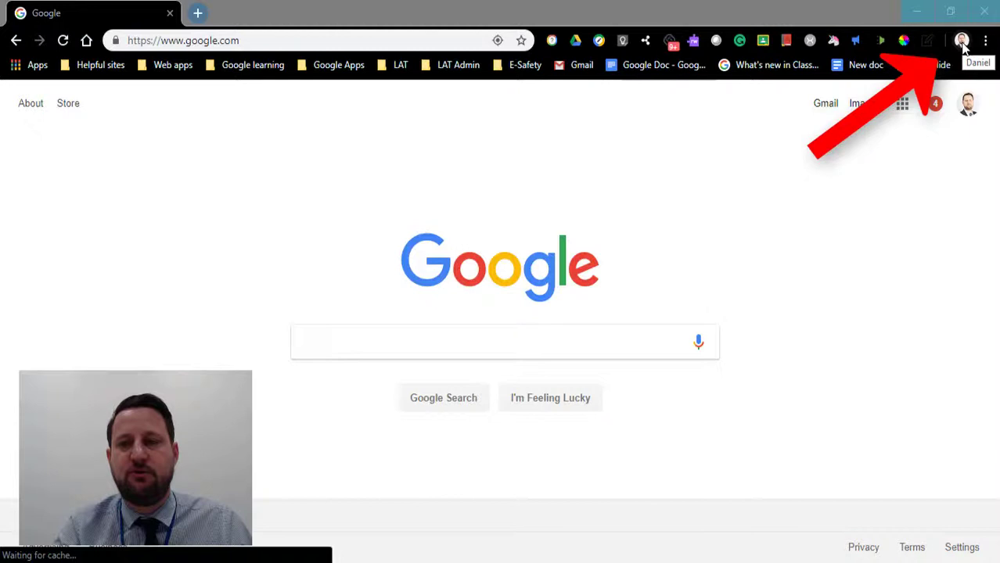
- Reach the Add person form from the profile menu's Manage people window
{"action": "left_click", "coordinate": [962, 41]}
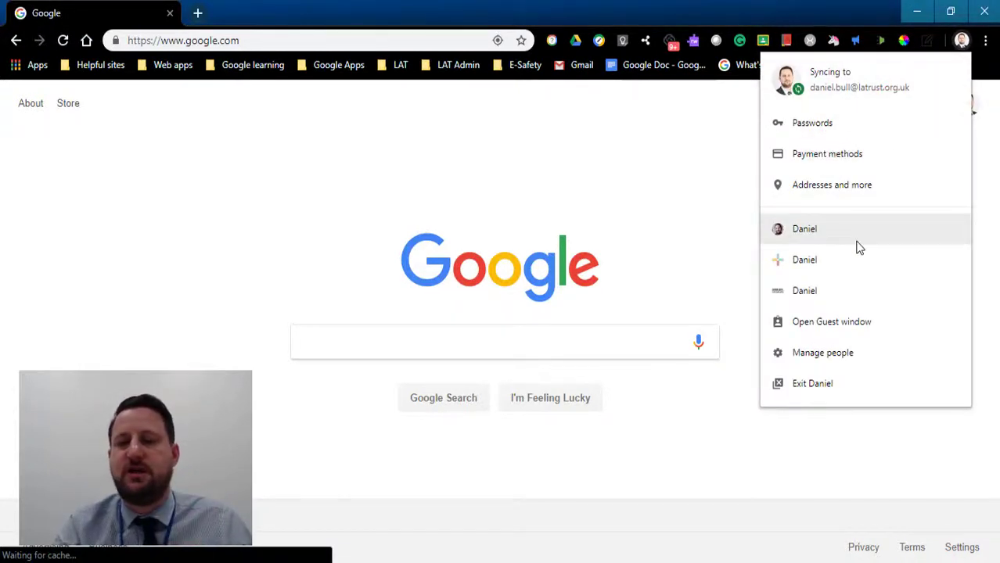
{"action": "mouse_move", "coordinate": [845, 352]}
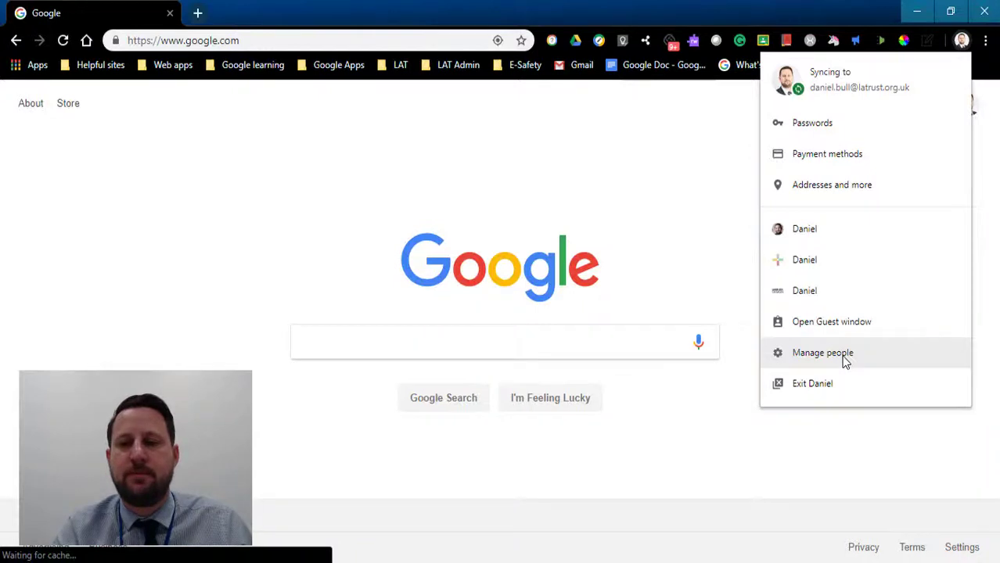
{"action": "left_click", "coordinate": [824, 354]}
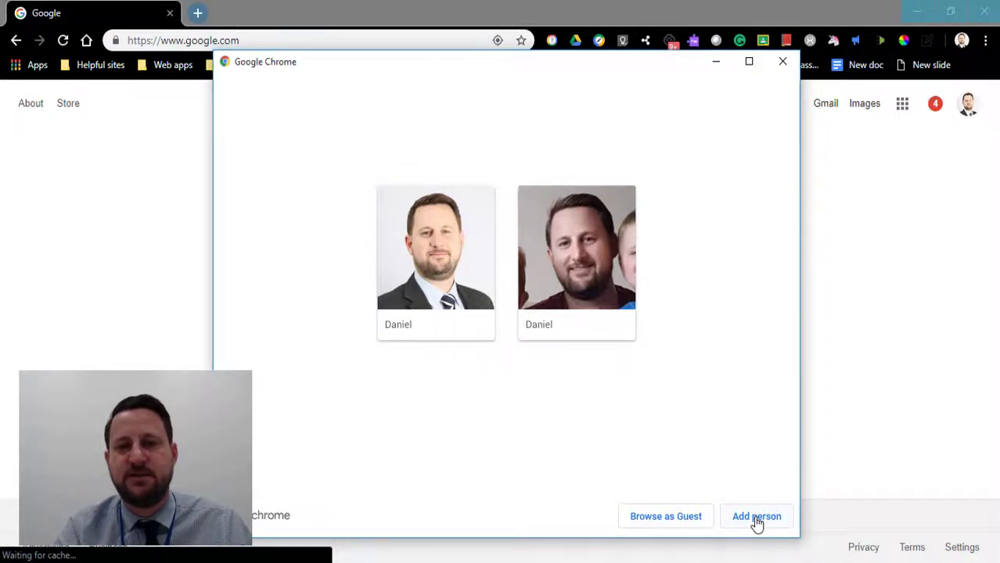
{"action": "left_click", "coordinate": [756, 516]}
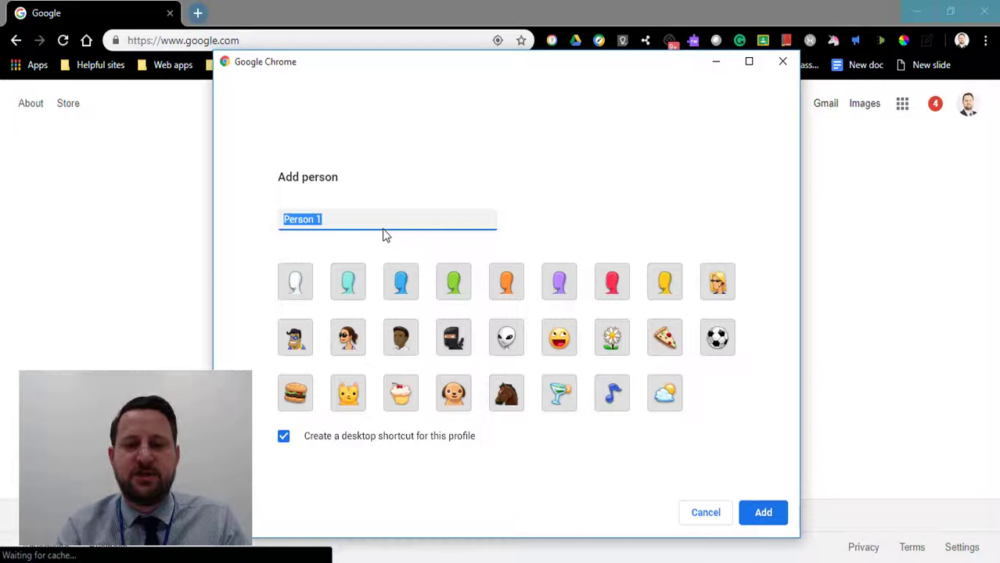
- Name the new person 'Training', choose an avatar and add the profile
{"action": "type", "text": "Trai"}
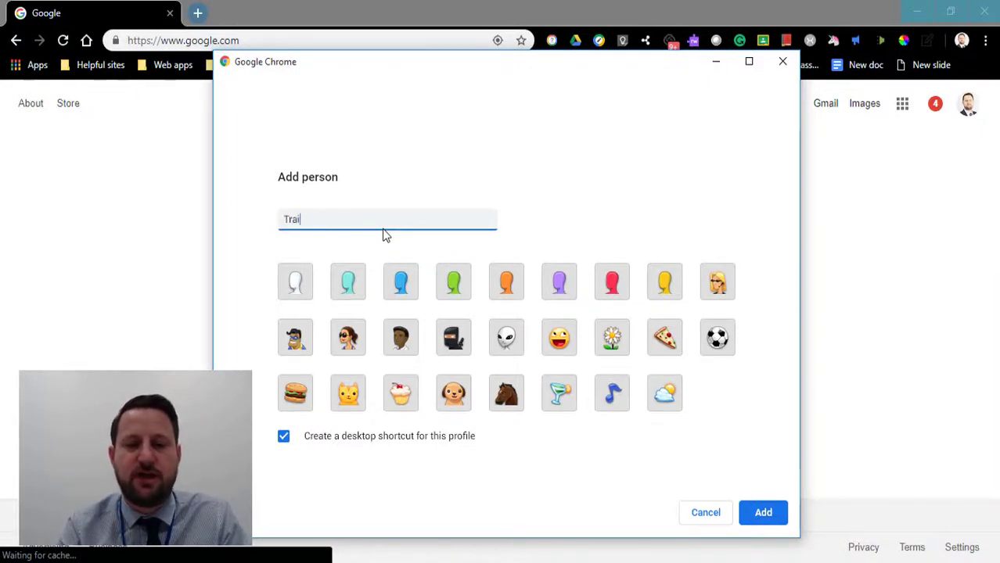
{"action": "type", "text": "ning"}
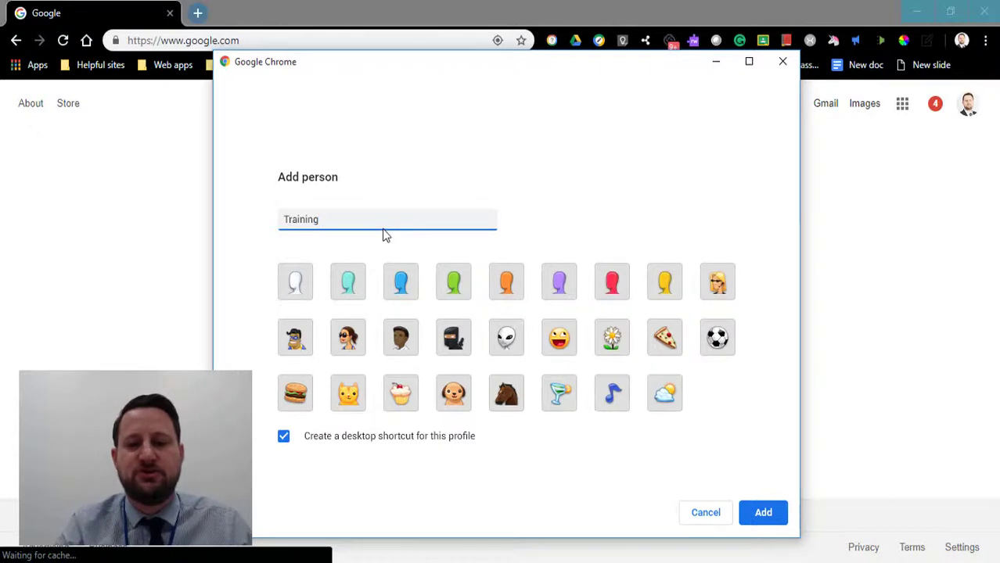
{"action": "mouse_move", "coordinate": [663, 338]}
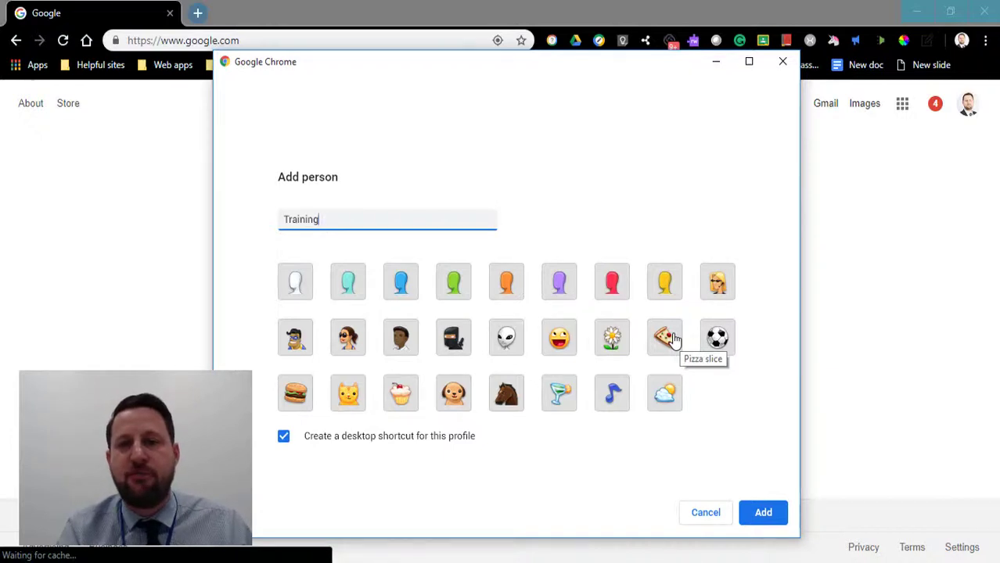
{"action": "mouse_move", "coordinate": [525, 351]}
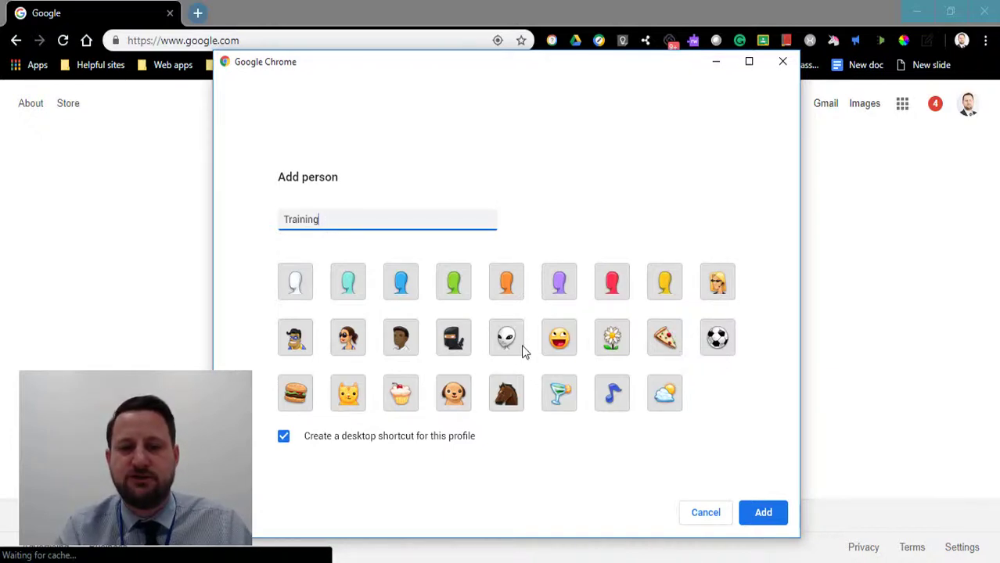
{"action": "left_click", "coordinate": [294, 338]}
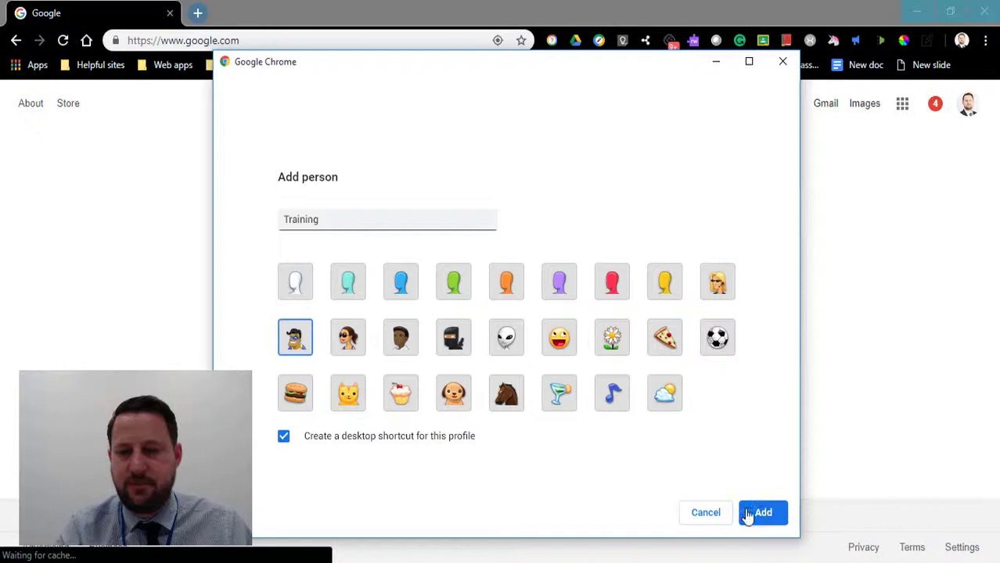
{"action": "left_click", "coordinate": [764, 513]}
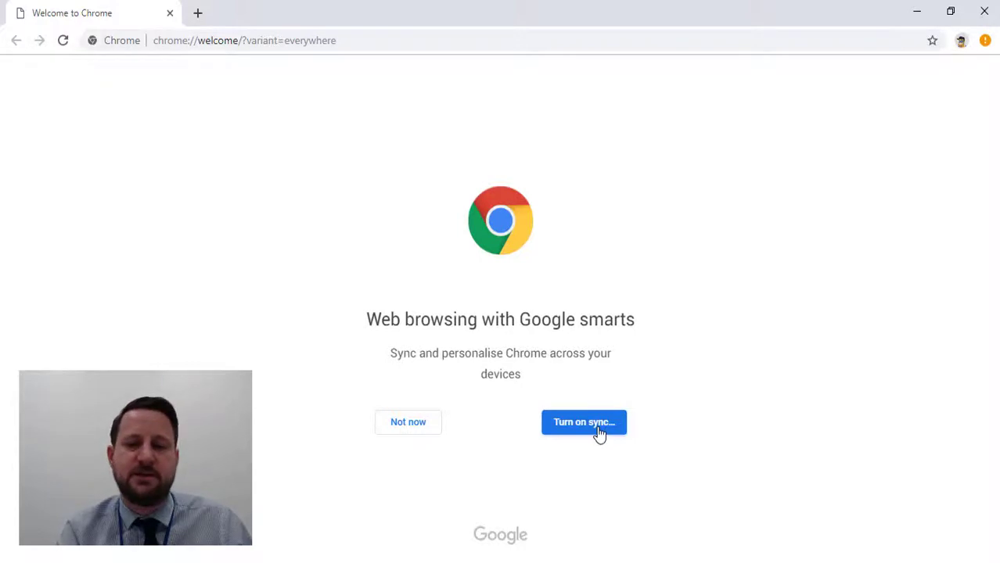
{"action": "left_click", "coordinate": [584, 423]}
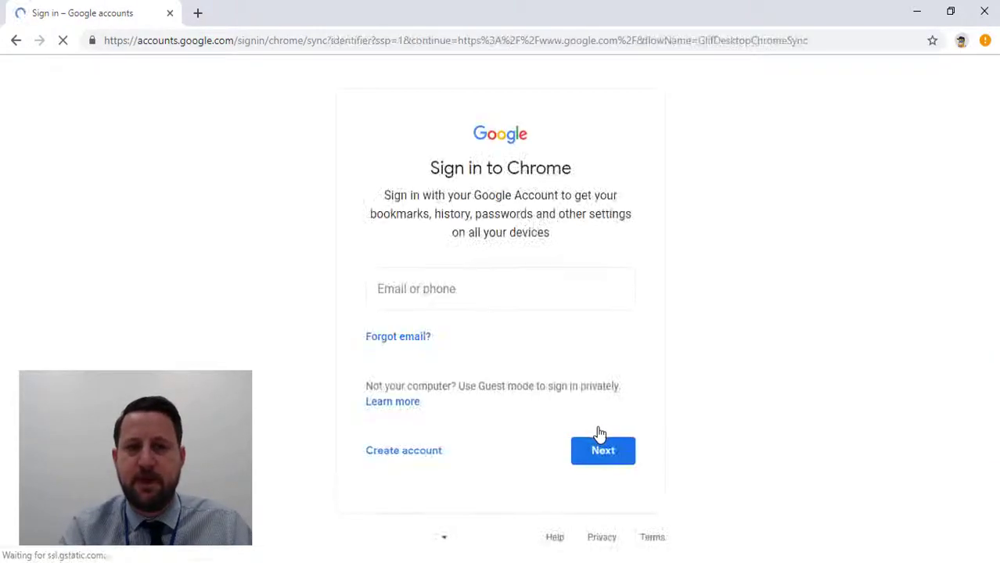
{"action": "left_click", "coordinate": [501, 288]}
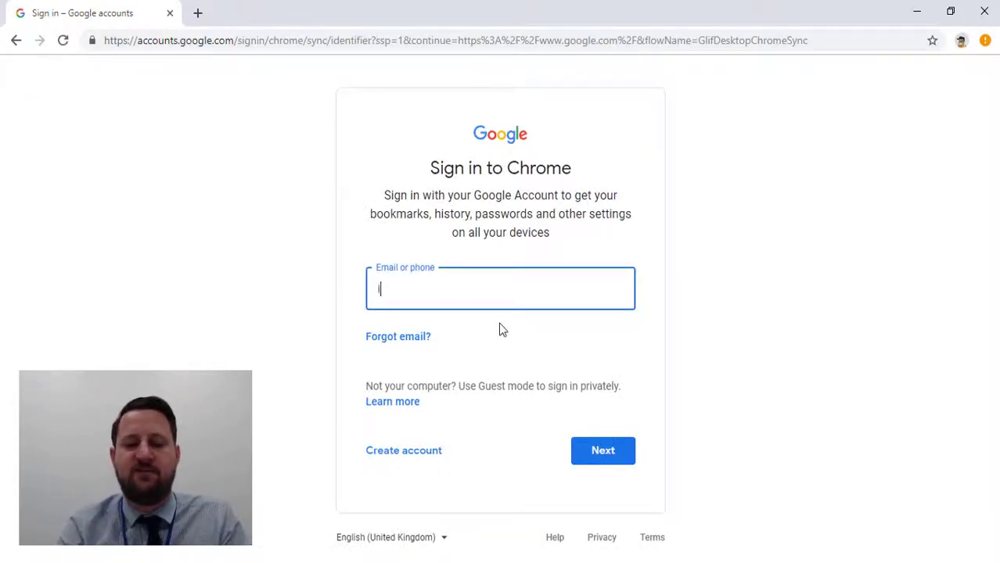
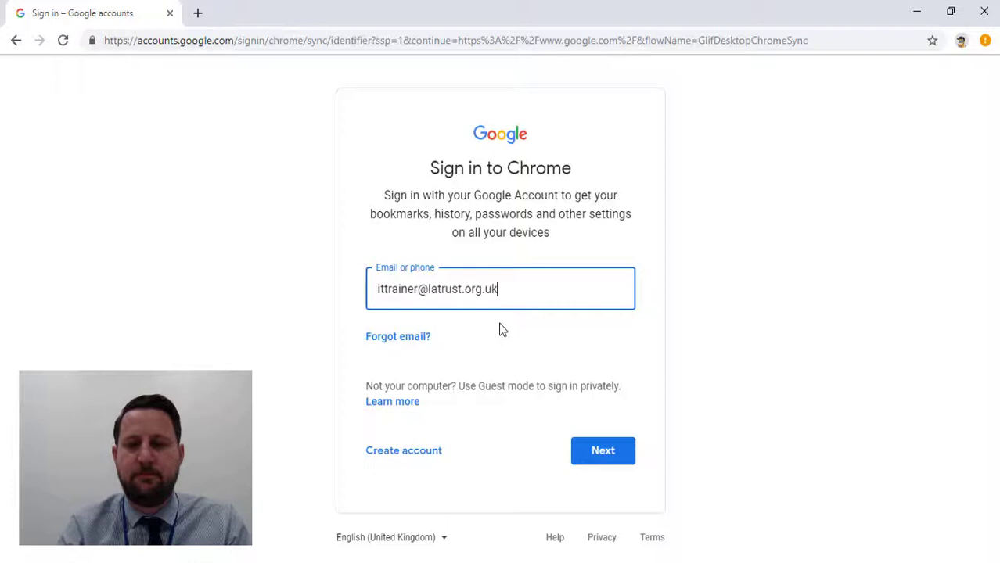
{"action": "left_click", "coordinate": [602, 451]}
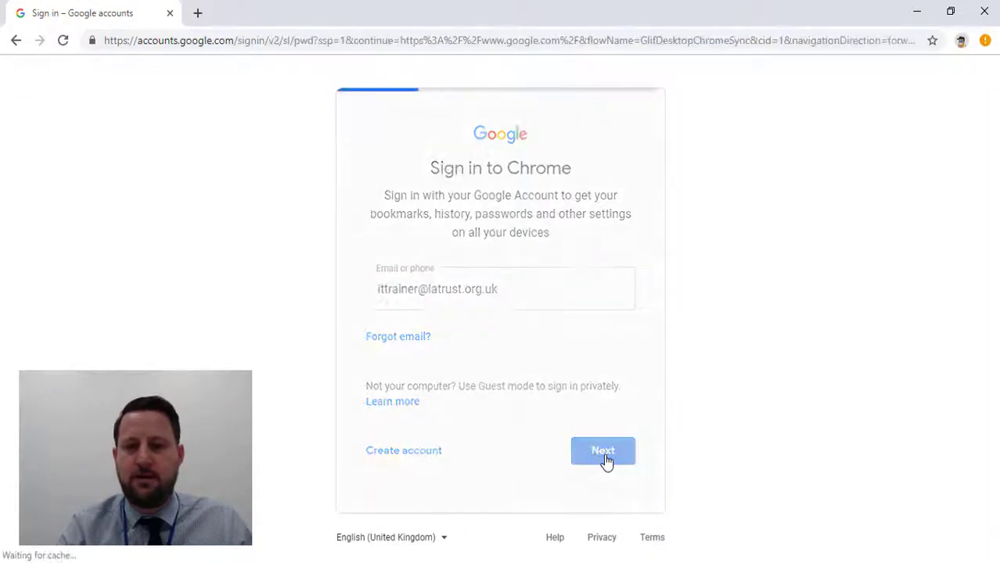
- Enter the account password and finish signing the Training profile in
{"action": "left_click", "coordinate": [602, 451]}
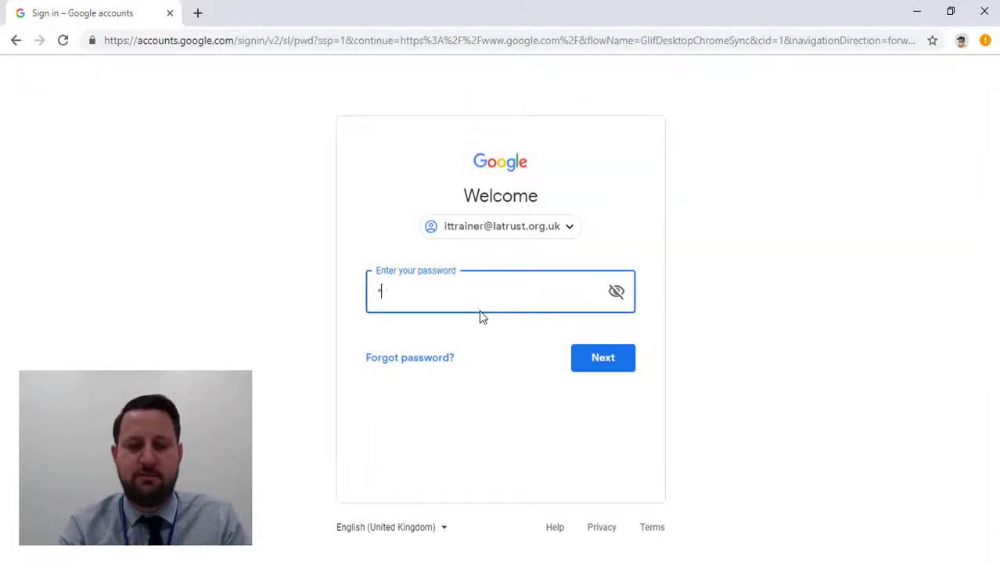
{"action": "type", "text": "password"}
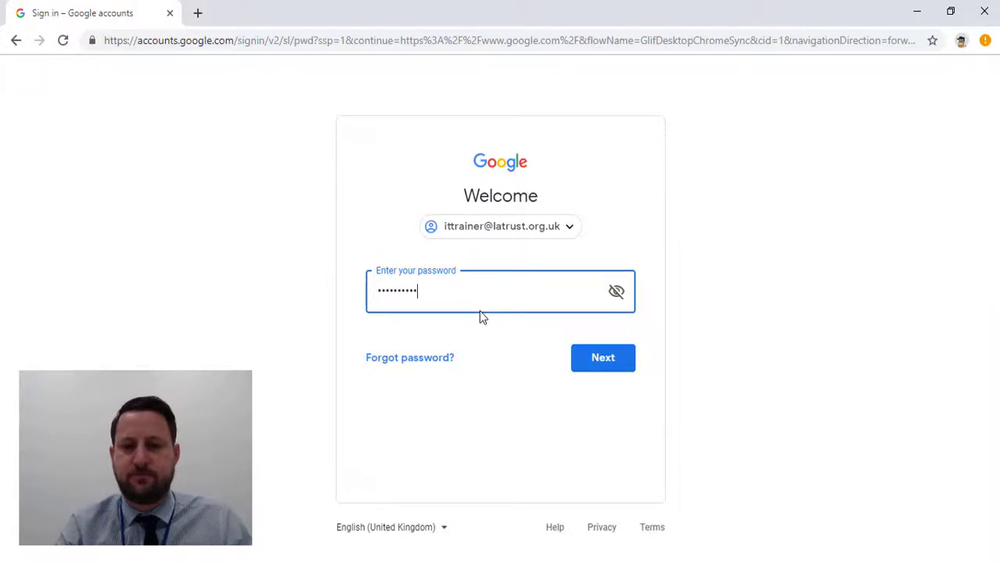
{"action": "left_click", "coordinate": [603, 357]}
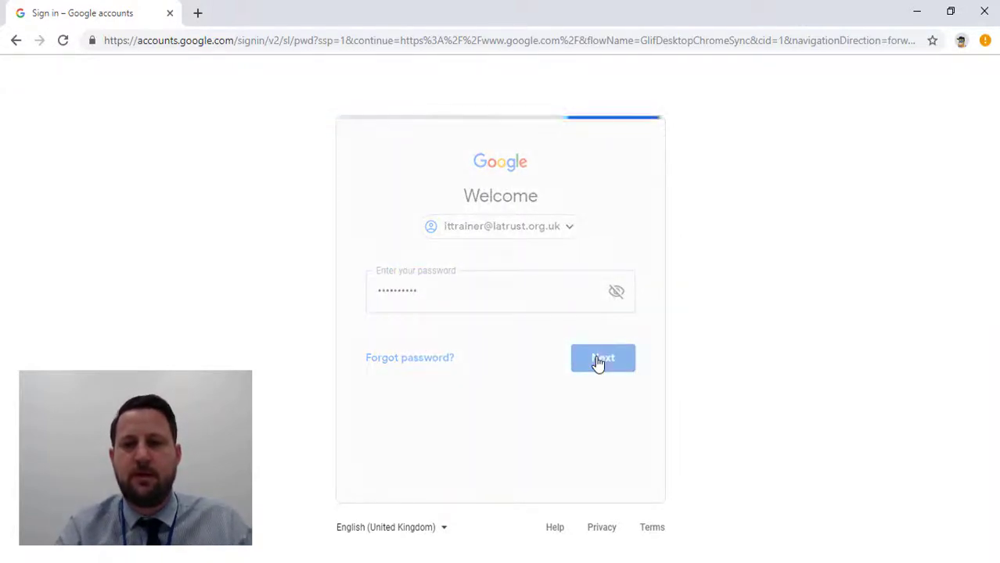
{"action": "left_click", "coordinate": [602, 357]}
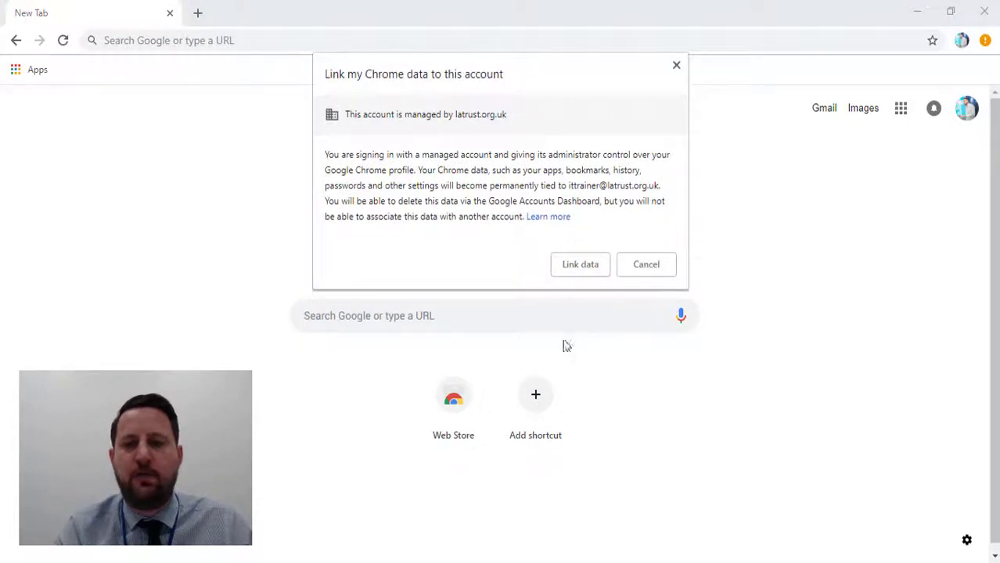
{"action": "mouse_move", "coordinate": [535, 273]}
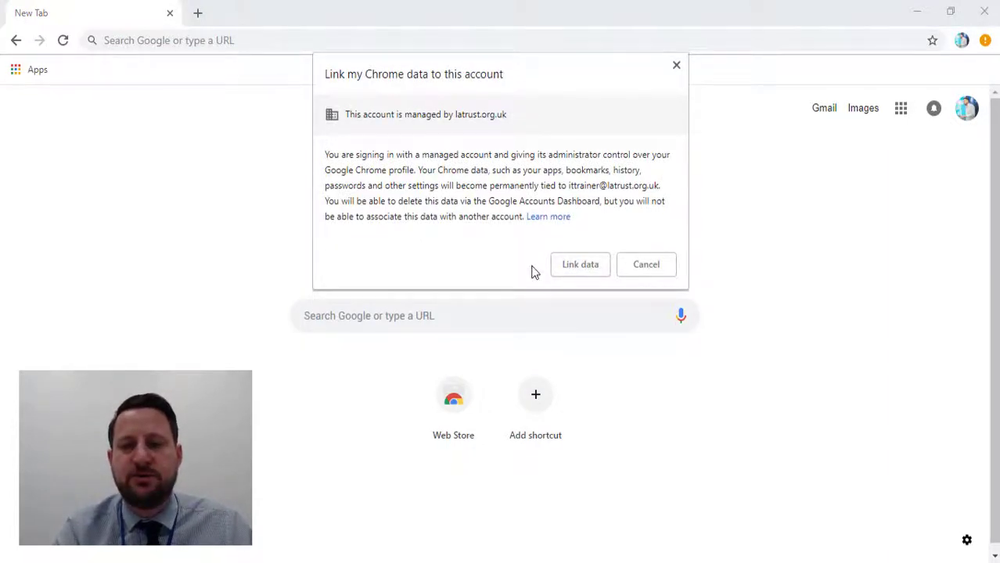
- Confirm Link data so Chrome data is tied to the managed account
{"action": "left_click", "coordinate": [579, 263]}
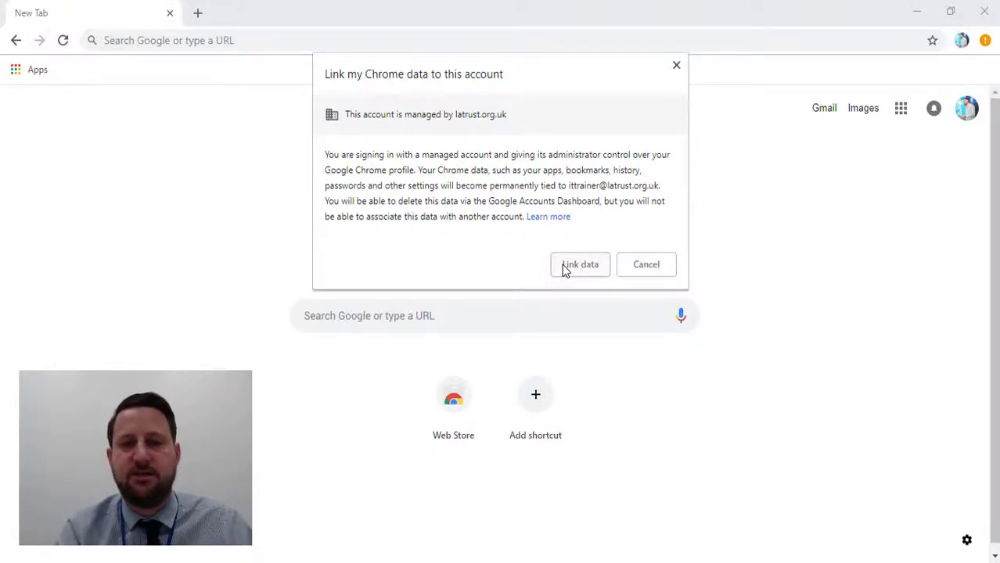
{"action": "left_click", "coordinate": [579, 265]}
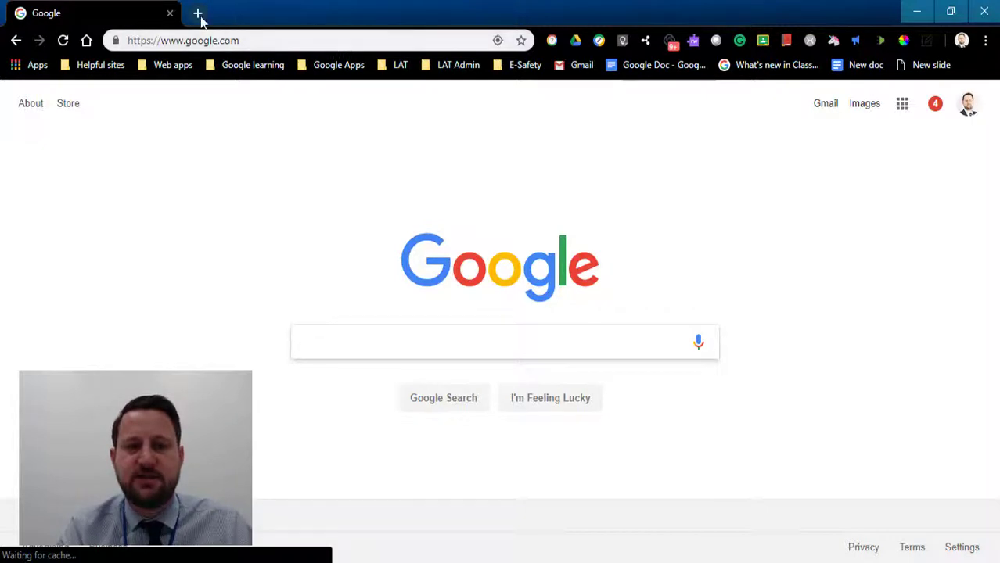
- In a new tab, show the signed-in Google accounts to remove the old extra one
{"action": "left_click", "coordinate": [197, 12]}
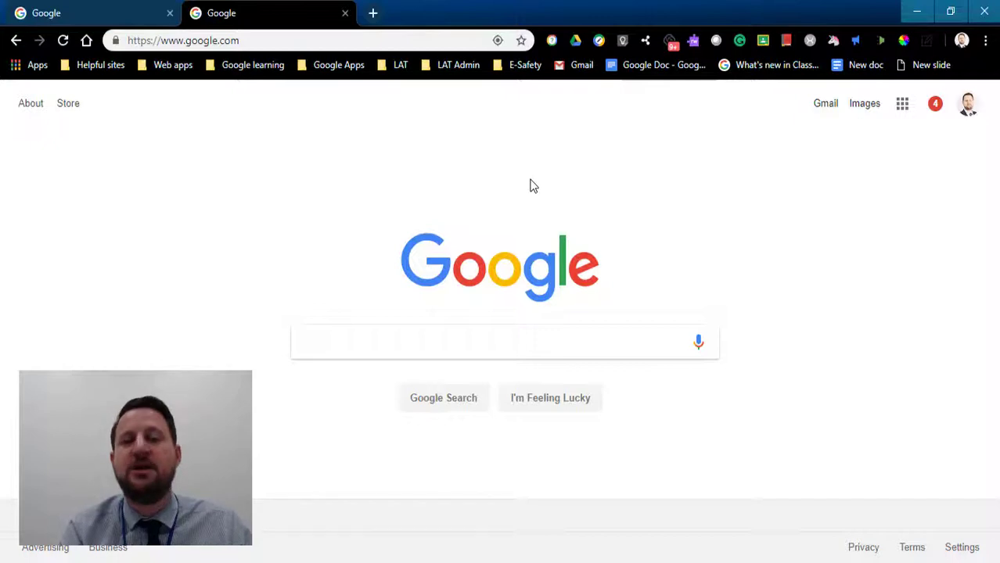
{"action": "left_click", "coordinate": [967, 104]}
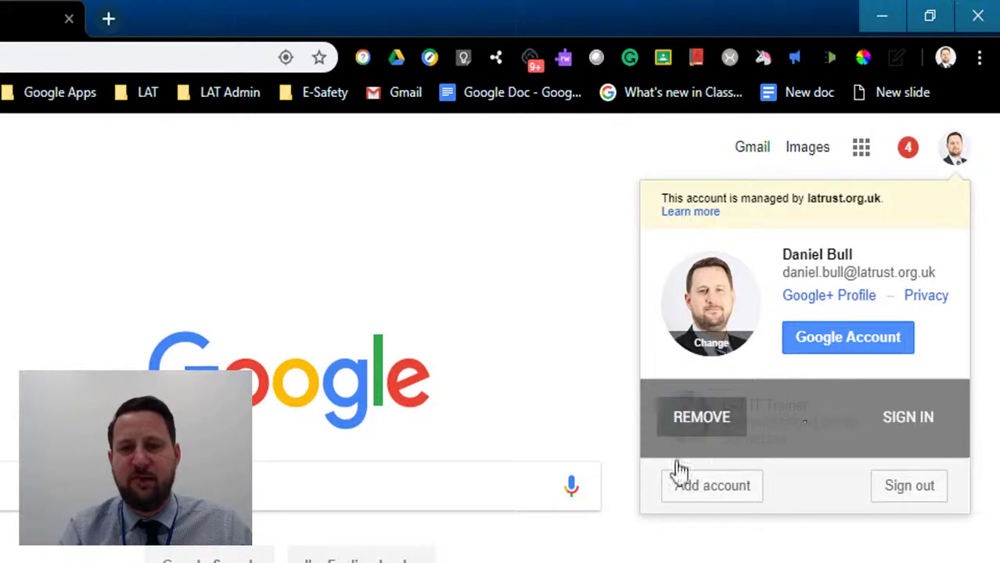
{"action": "mouse_move", "coordinate": [679, 470]}
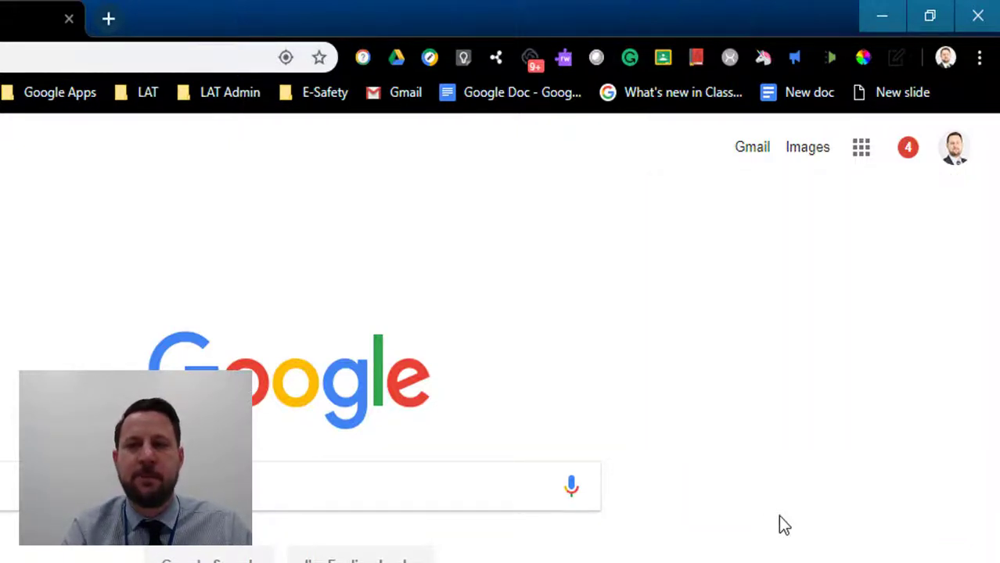
{"action": "mouse_move", "coordinate": [868, 297]}
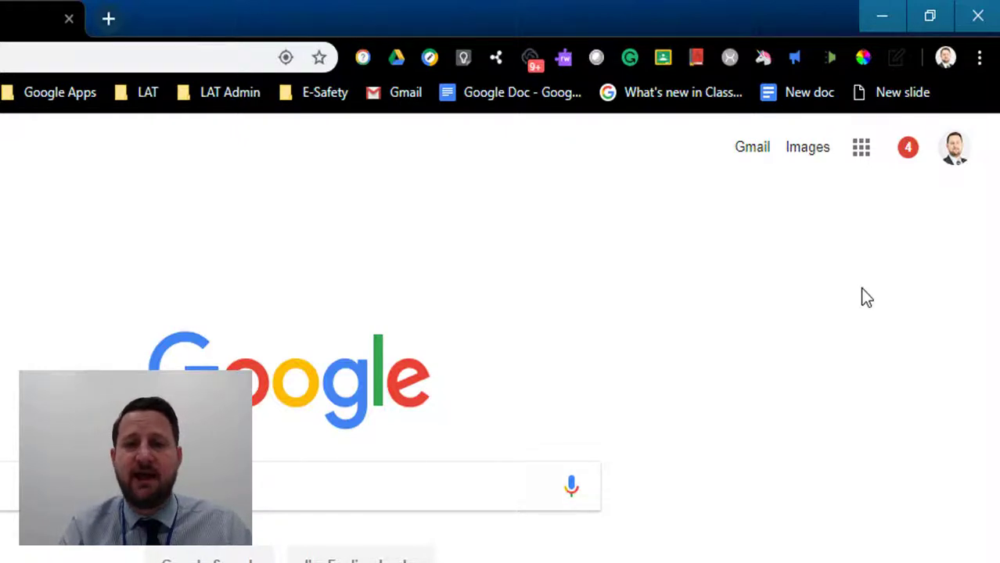
- Find the Clear browsing data setting by searching 'cache' in Settings
{"action": "left_click", "coordinate": [979, 56]}
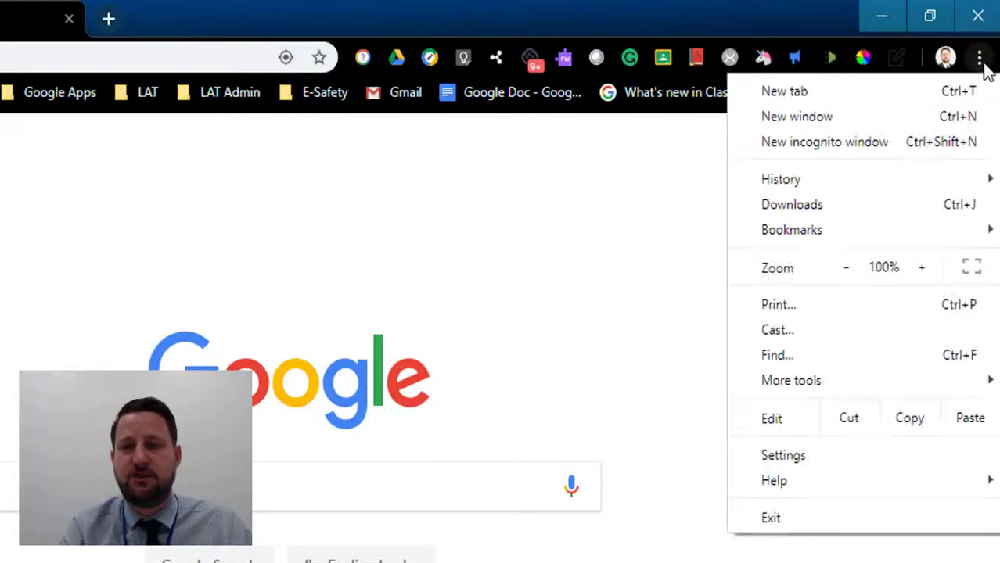
{"action": "mouse_move", "coordinate": [783, 454]}
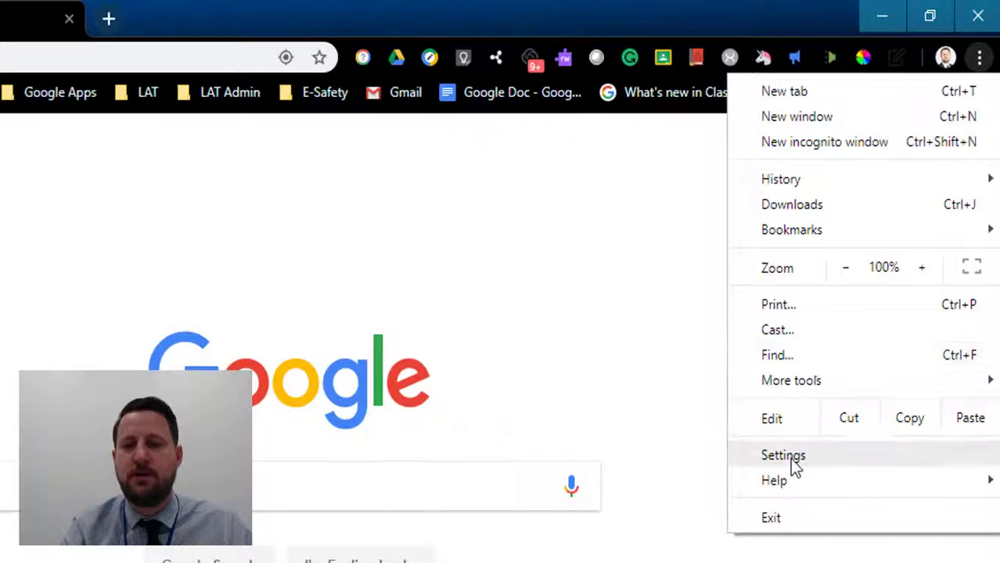
{"action": "left_click", "coordinate": [782, 454]}
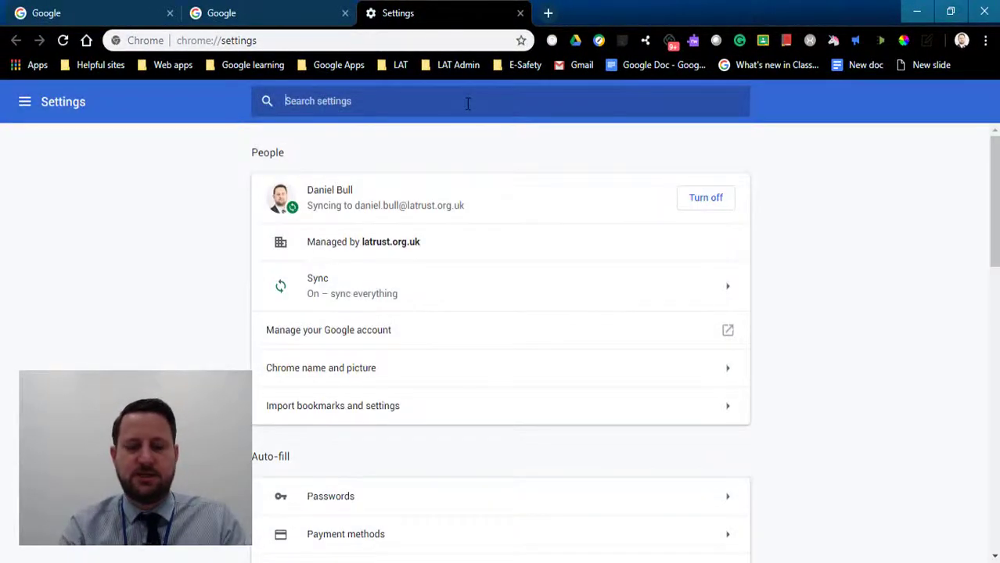
{"action": "type", "text": "cache"}
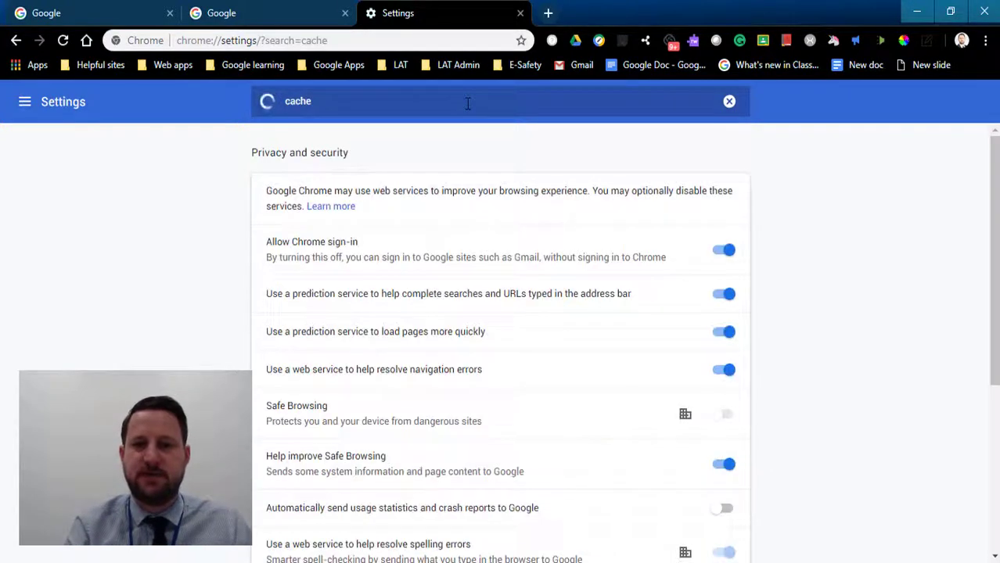
{"action": "scroll", "scroll_direction": "down", "scroll_amount": 3}
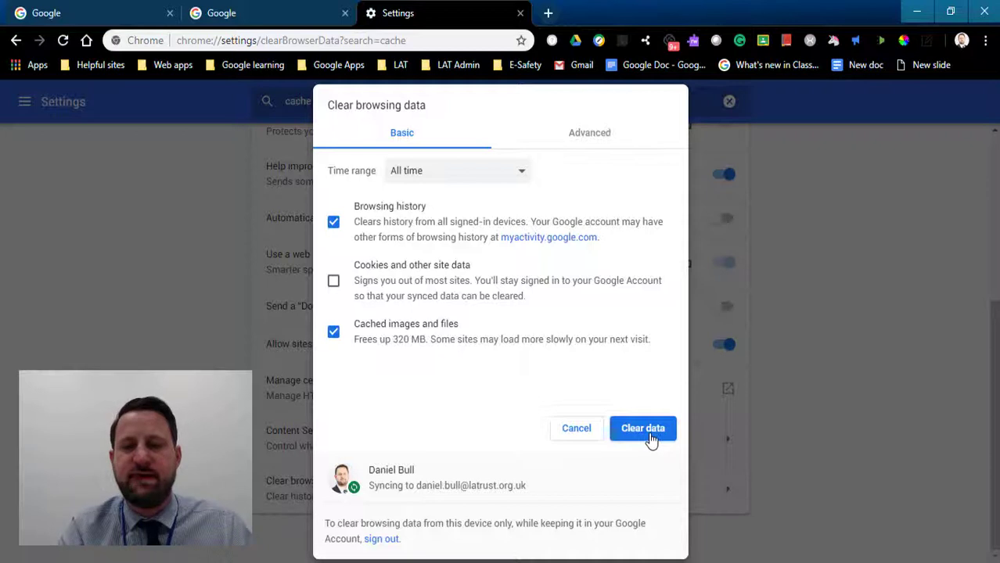
- Clear all-time browsing history and cached images and files, keeping cookies
{"action": "left_click", "coordinate": [642, 429]}
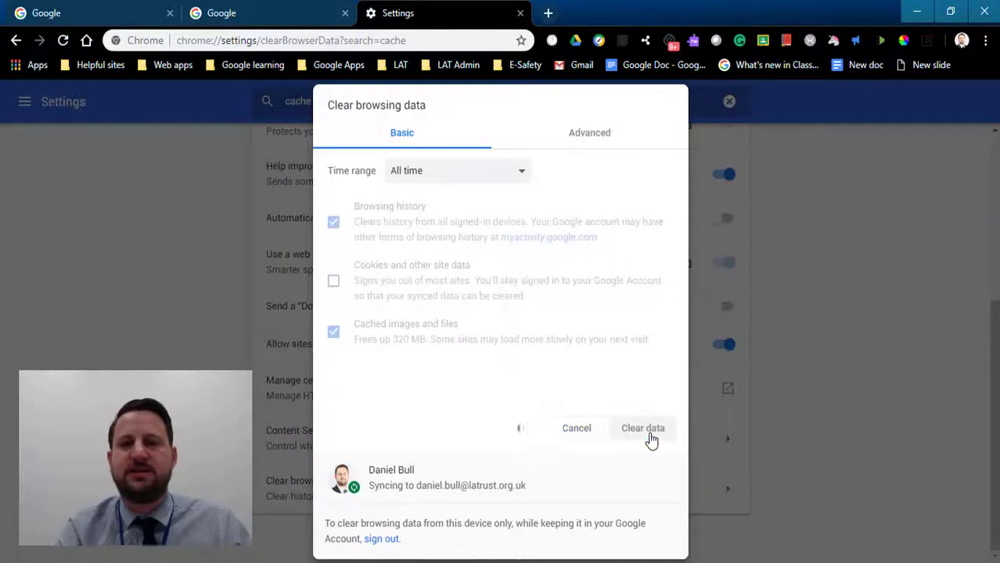
{"action": "left_click", "coordinate": [642, 429]}
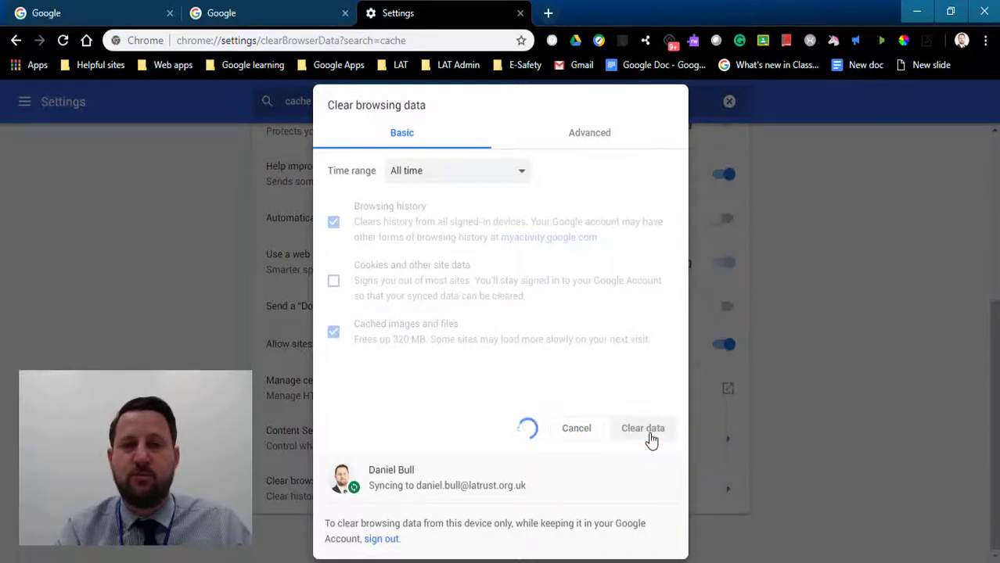
{"action": "left_click", "coordinate": [642, 429]}
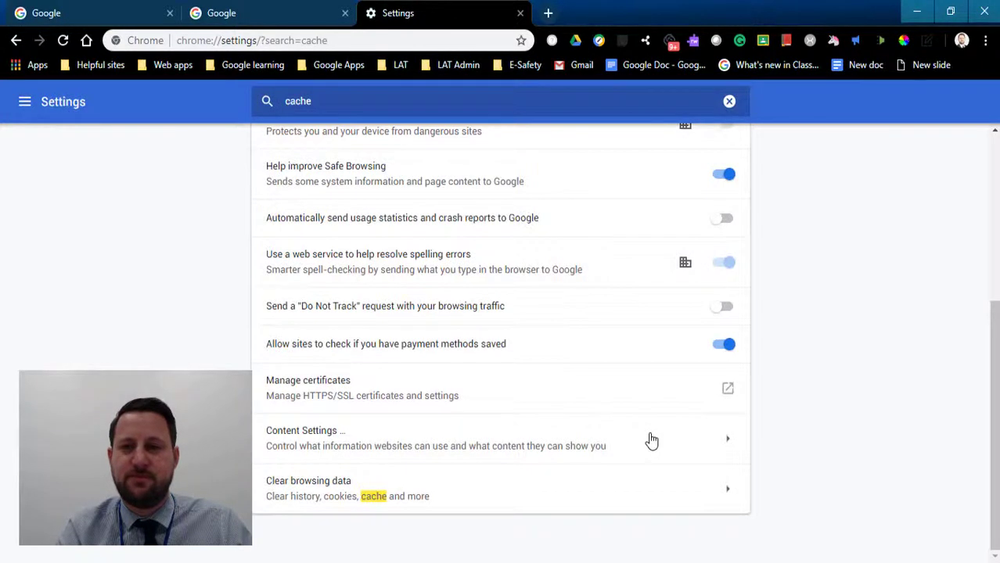
{"action": "mouse_move", "coordinate": [949, 139]}
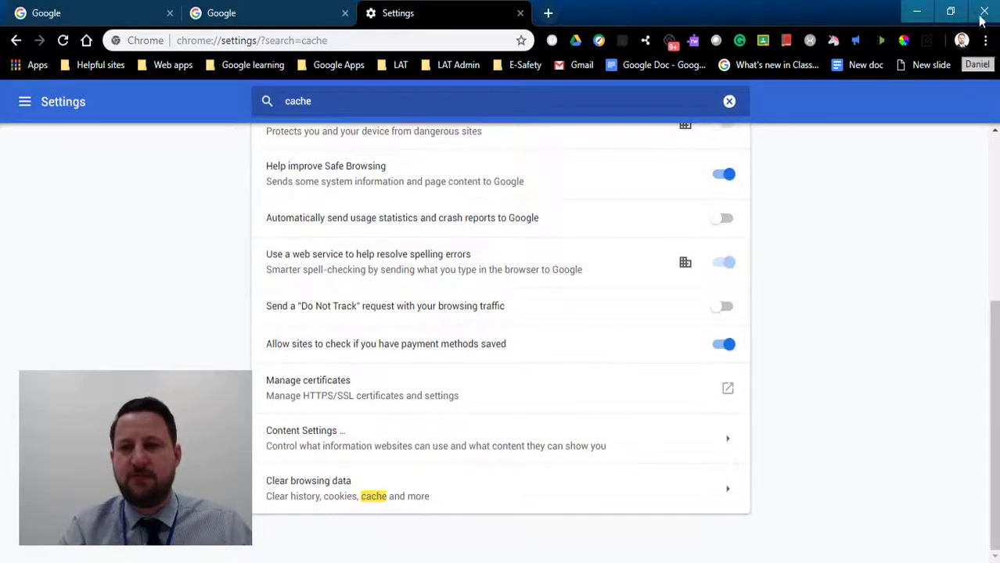
- Close the settings window and the remaining Chrome window
{"action": "left_click", "coordinate": [520, 12]}
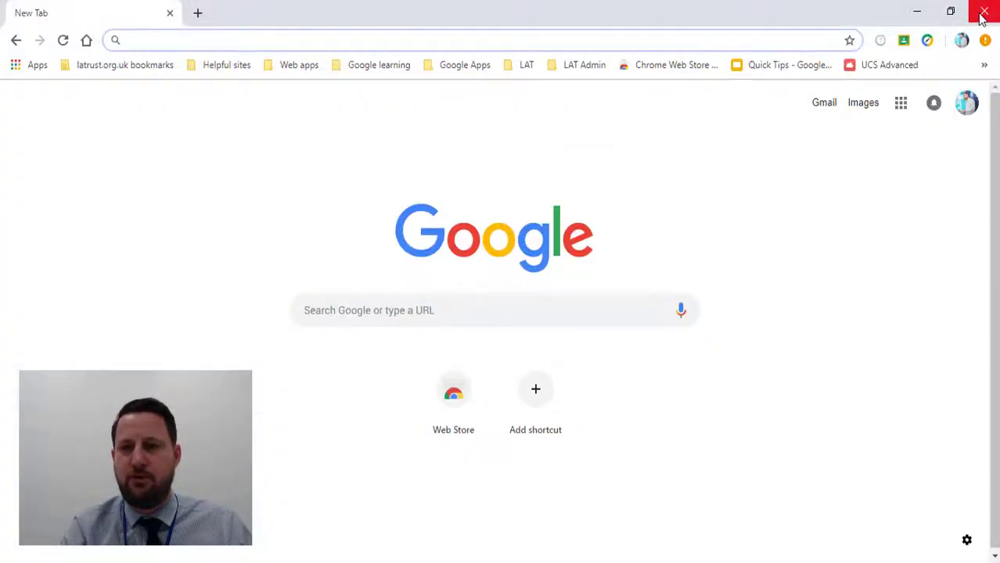
{"action": "left_click", "coordinate": [984, 14]}
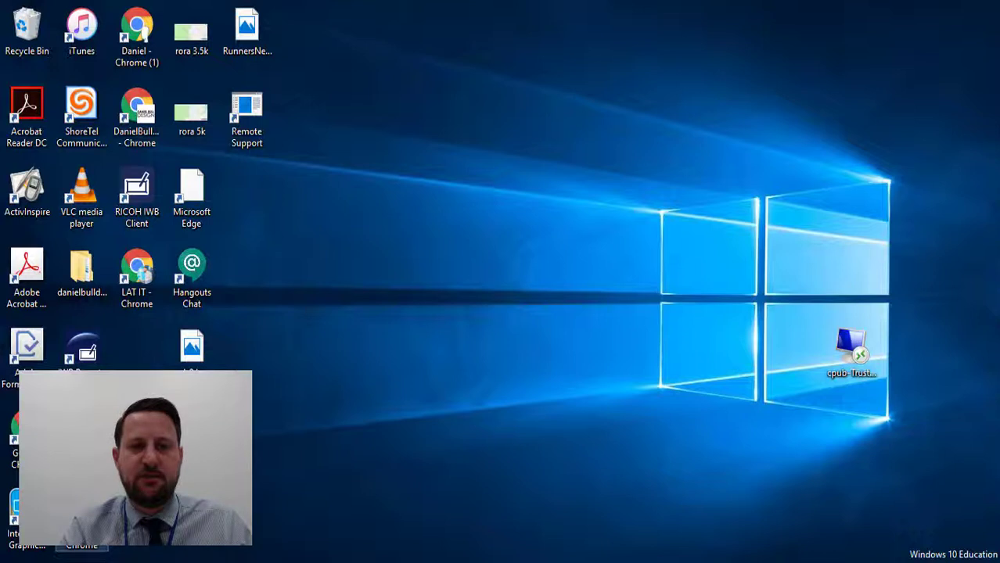
{"action": "mouse_move", "coordinate": [115, 300]}
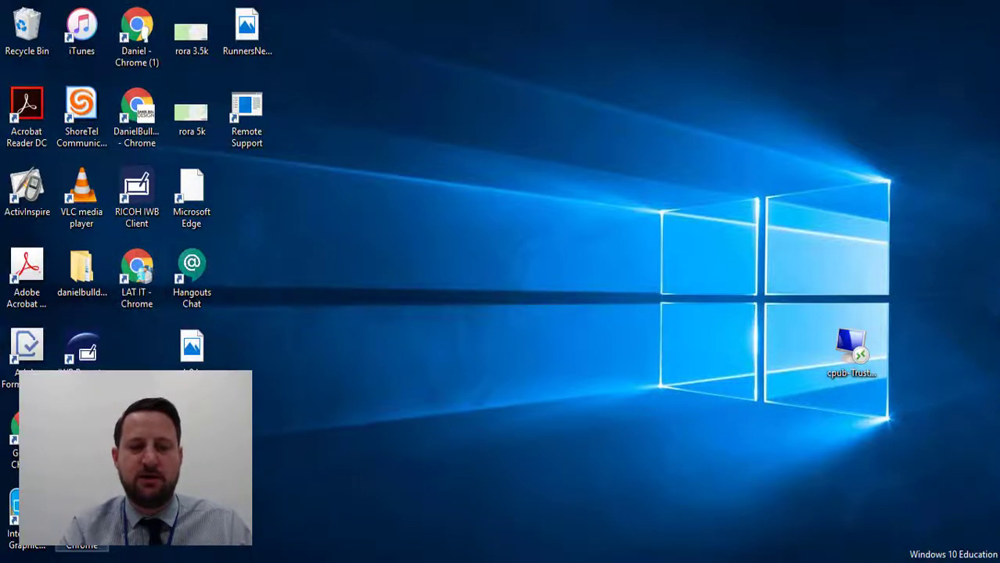
{"action": "mouse_move", "coordinate": [467, 370]}
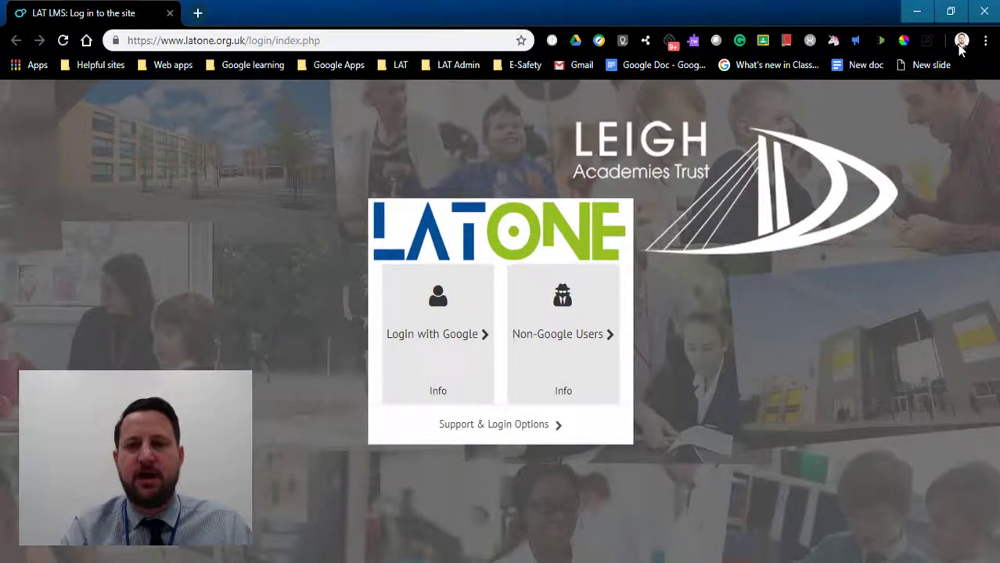
- Choose LAT IT from the profile list to switch to that profile's window
{"action": "left_click", "coordinate": [961, 41]}
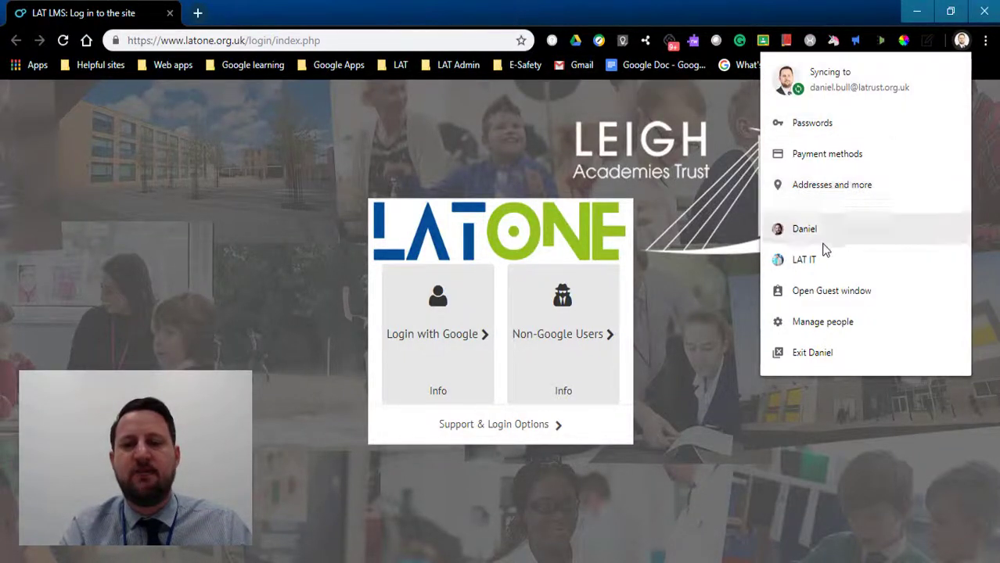
{"action": "mouse_move", "coordinate": [810, 260]}
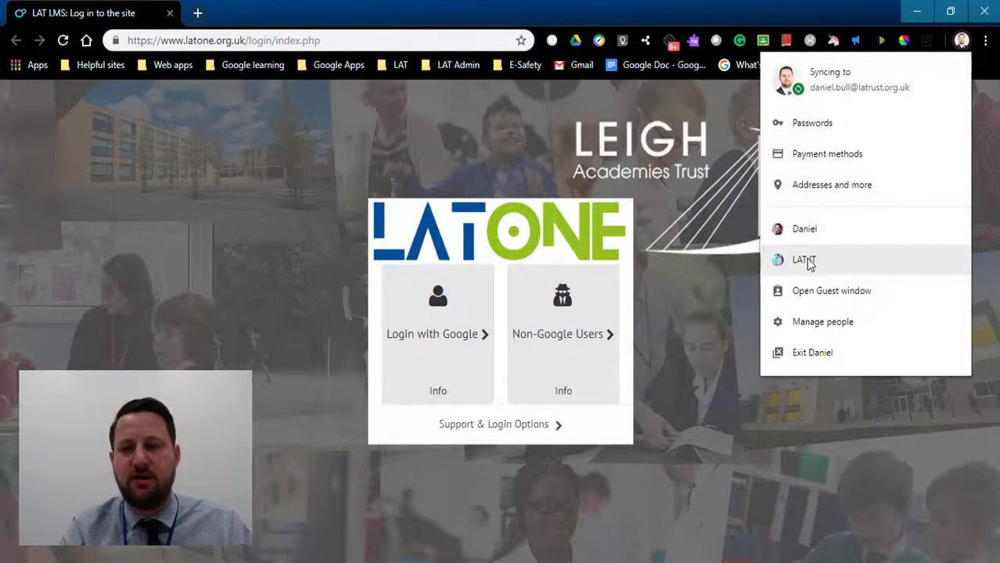
{"action": "left_click", "coordinate": [804, 259]}
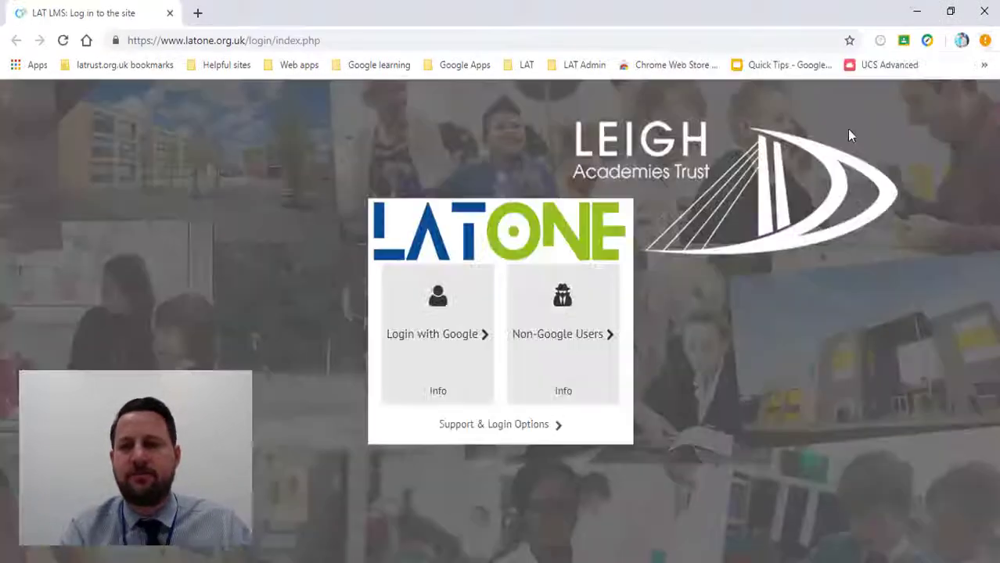